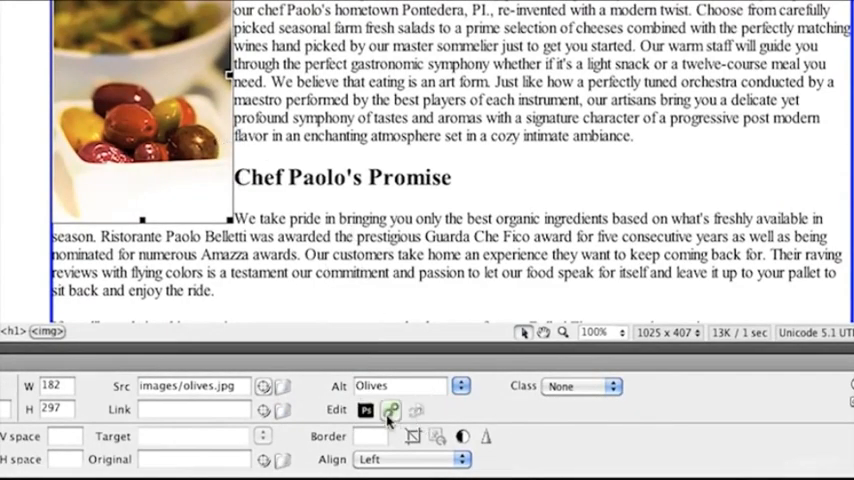
mouse_move(463, 436)
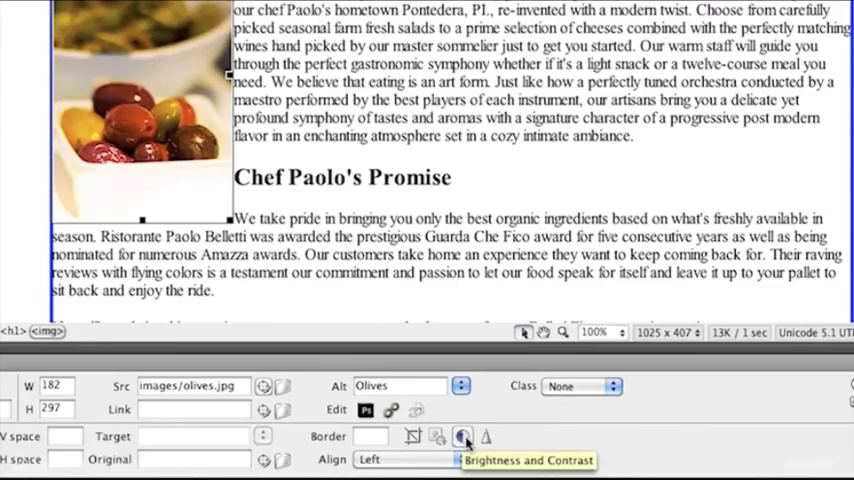